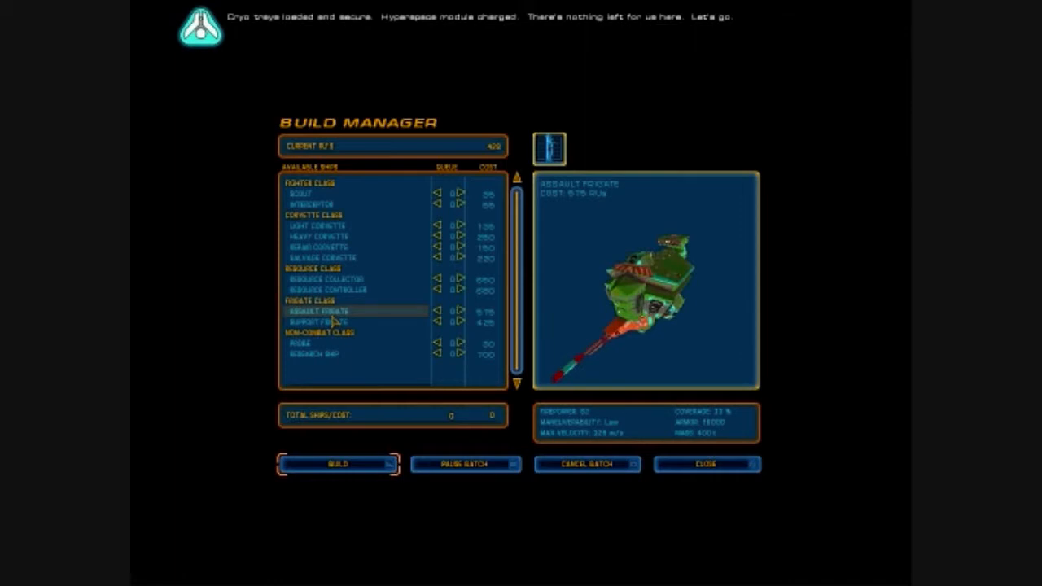
# - Dismiss the Build Manager with no ships added to the build queue
pyautogui.click(706, 464)
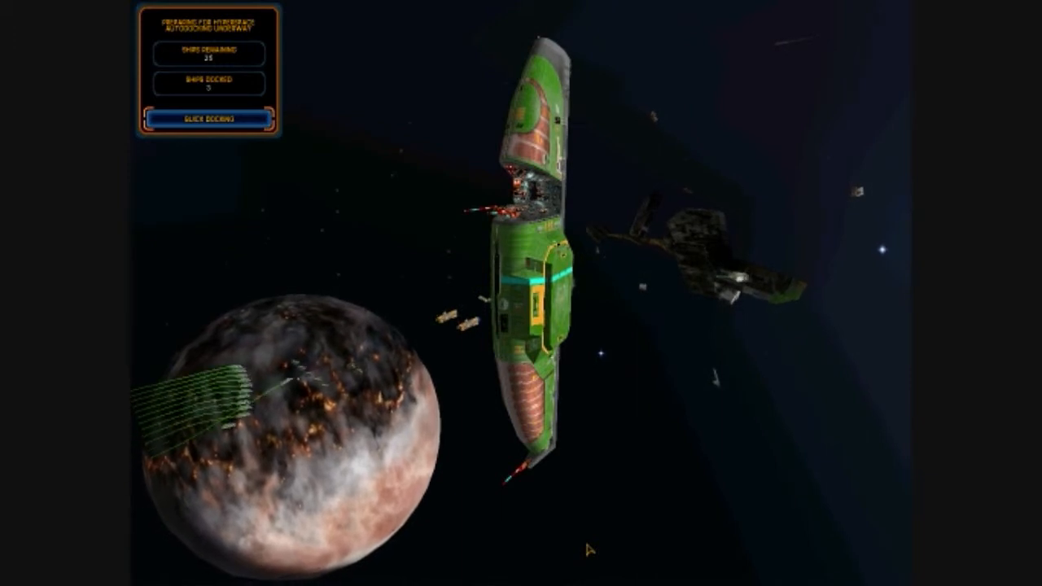
# - Use Quick Docking to hurry the remaining ships into the mothership
pyautogui.click(206, 118)
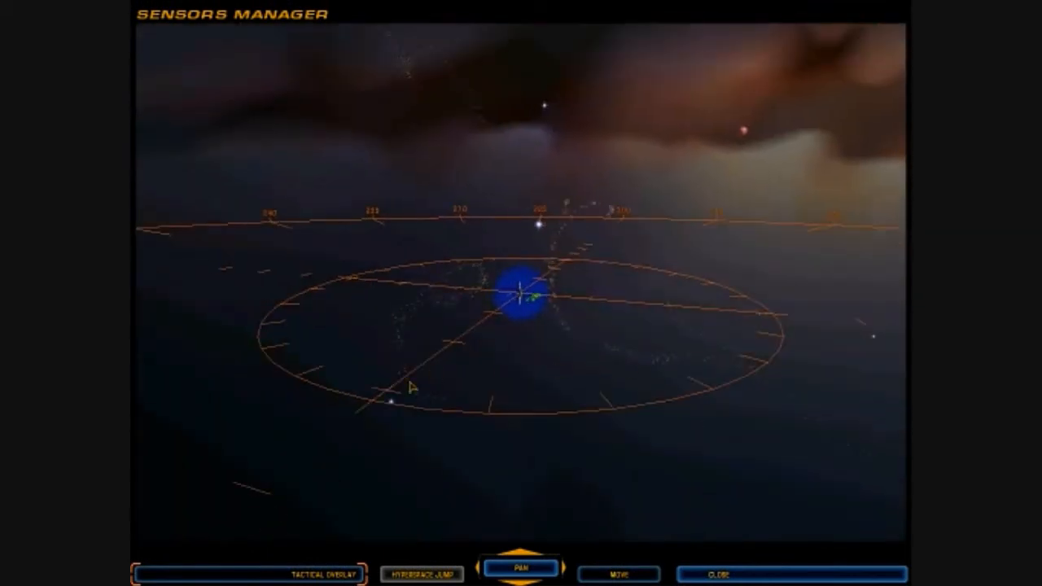
pyautogui.moveTo(419, 414)
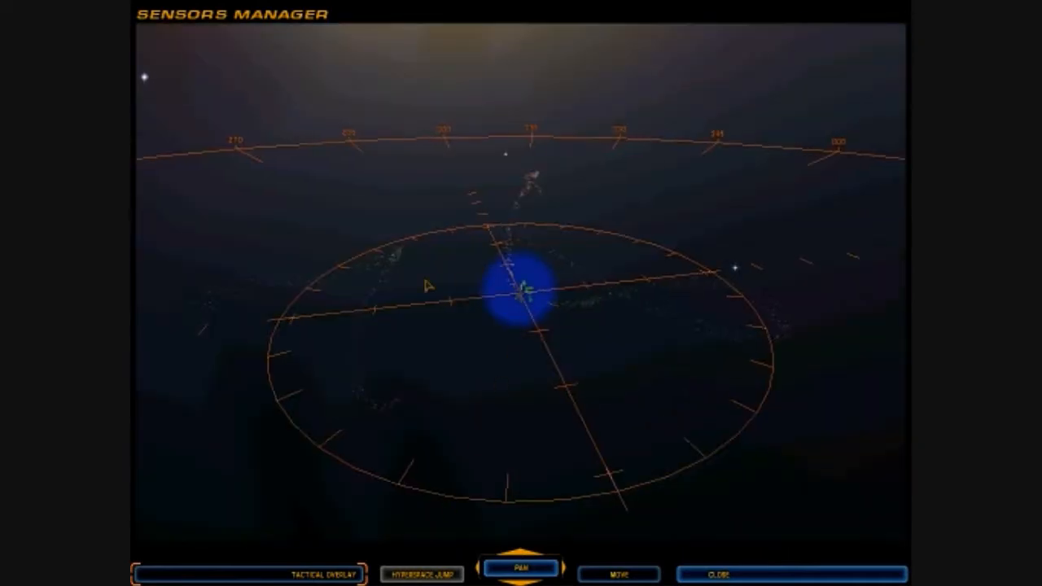
pyautogui.moveTo(385, 388)
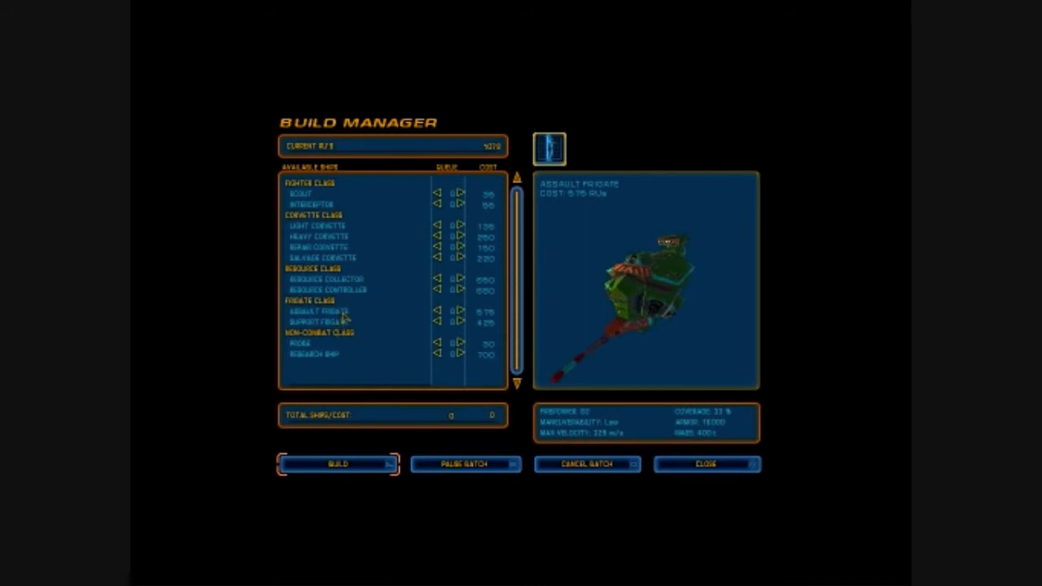
pyautogui.moveTo(350, 287)
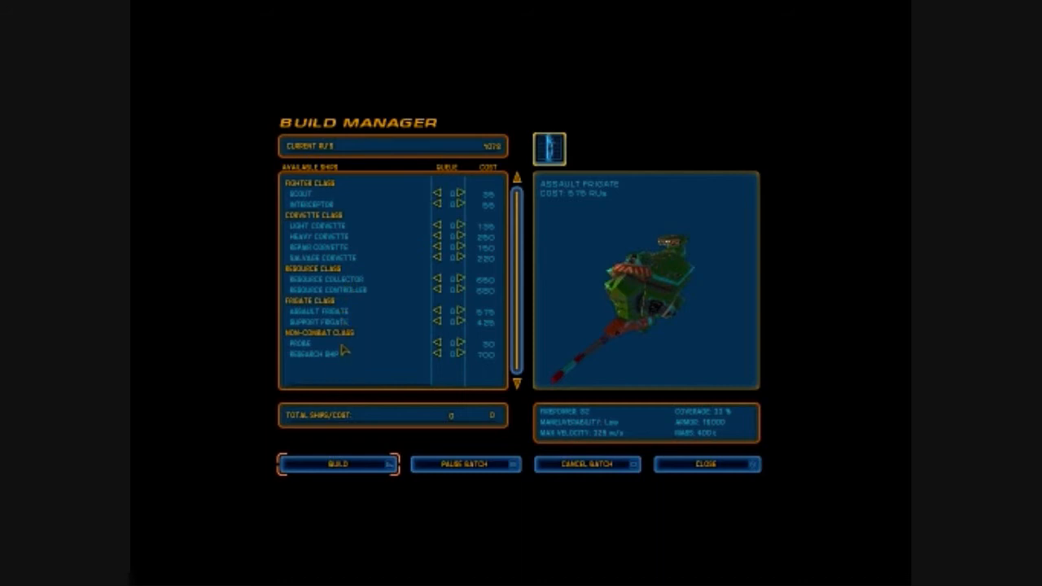
pyautogui.moveTo(345, 366)
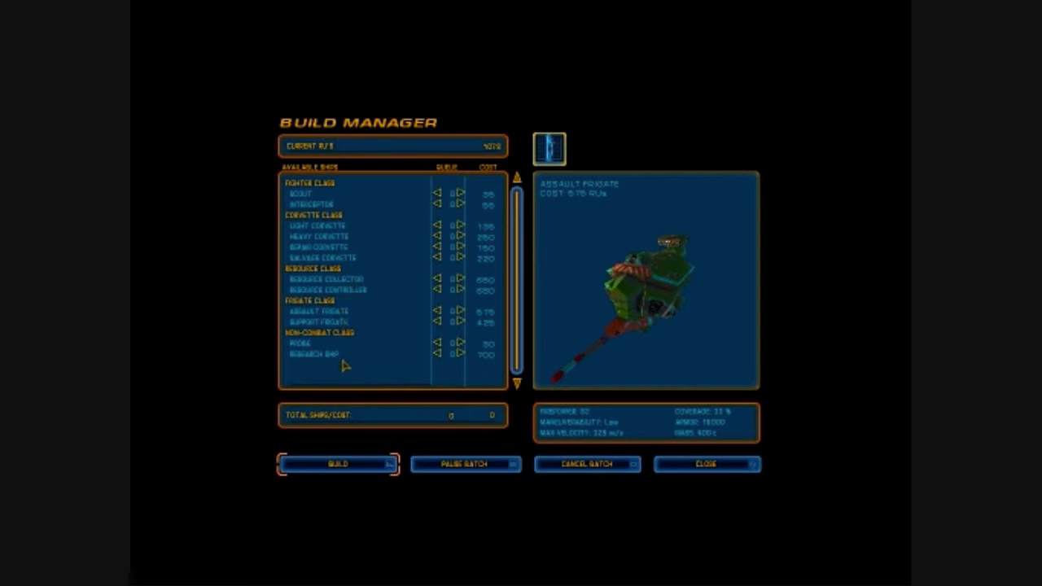